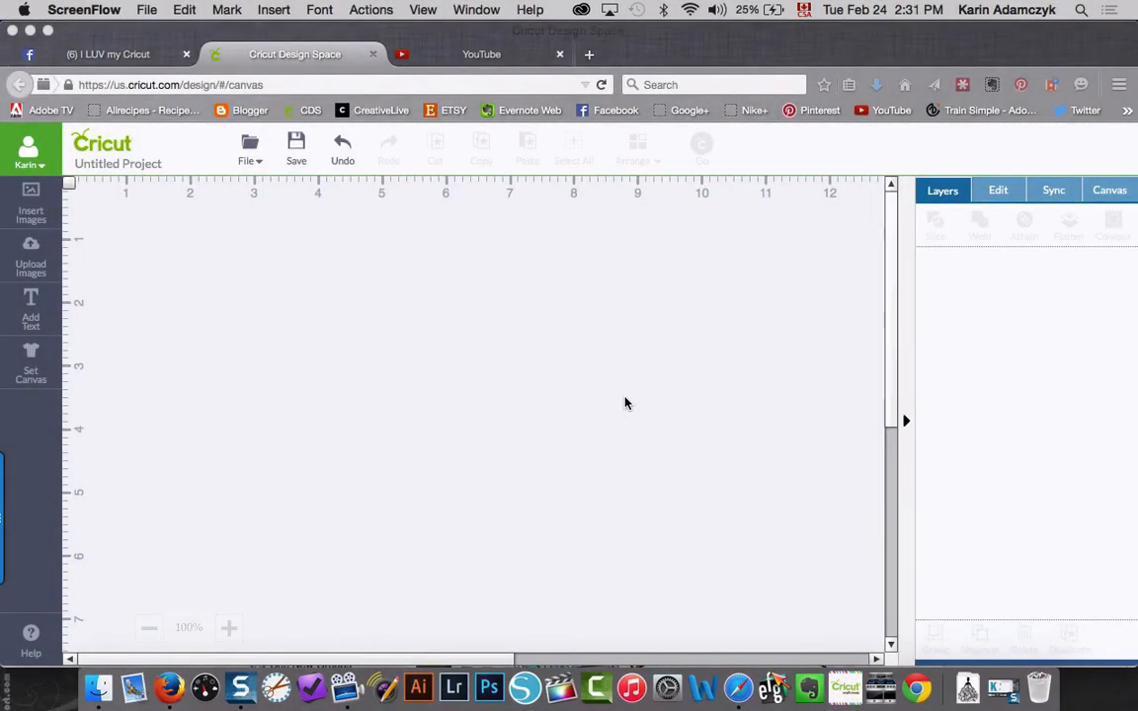
pyautogui.moveTo(511, 395)
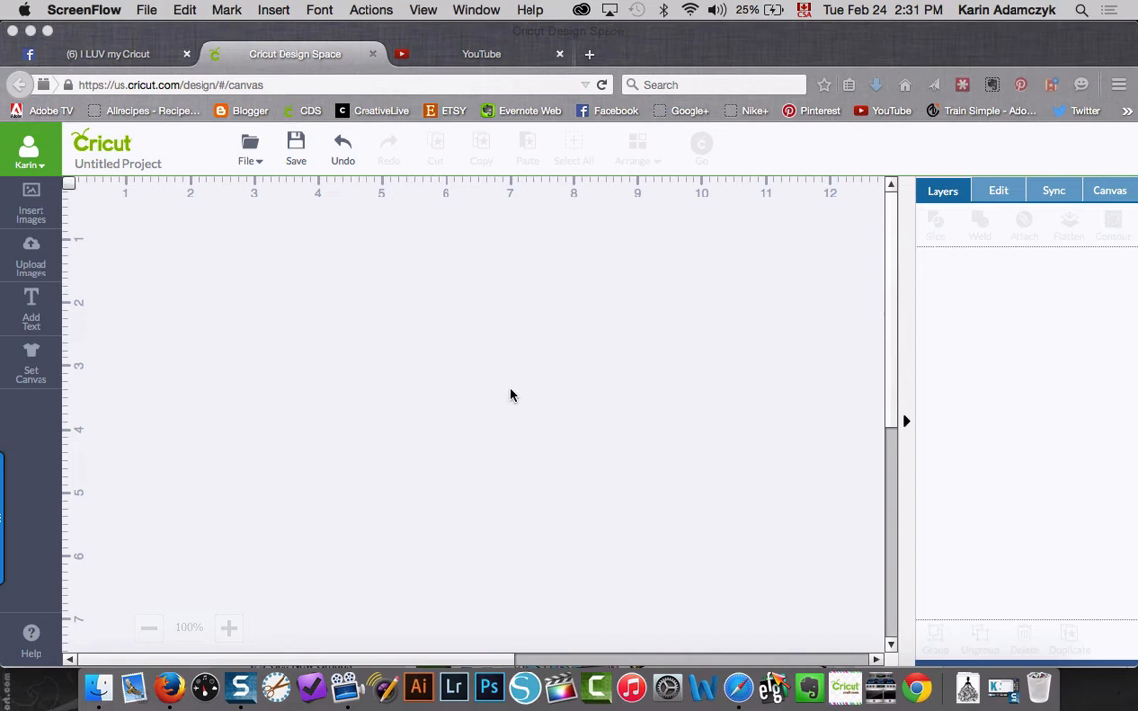
pyautogui.moveTo(421, 368)
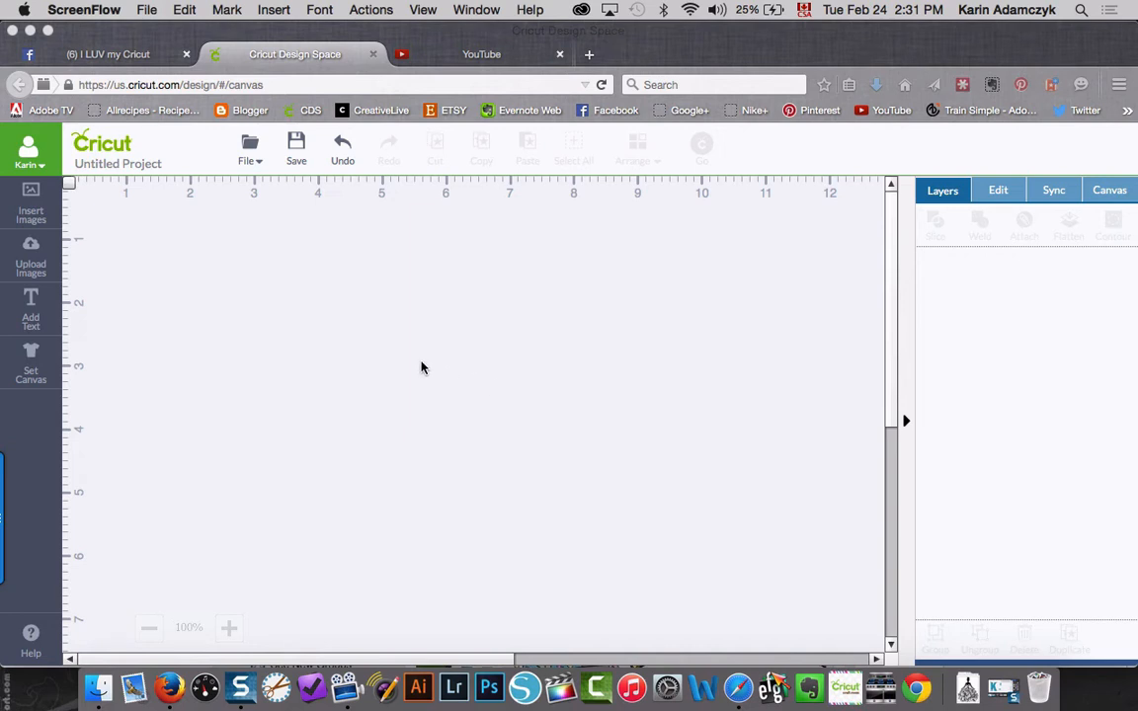
pyautogui.moveTo(430, 366)
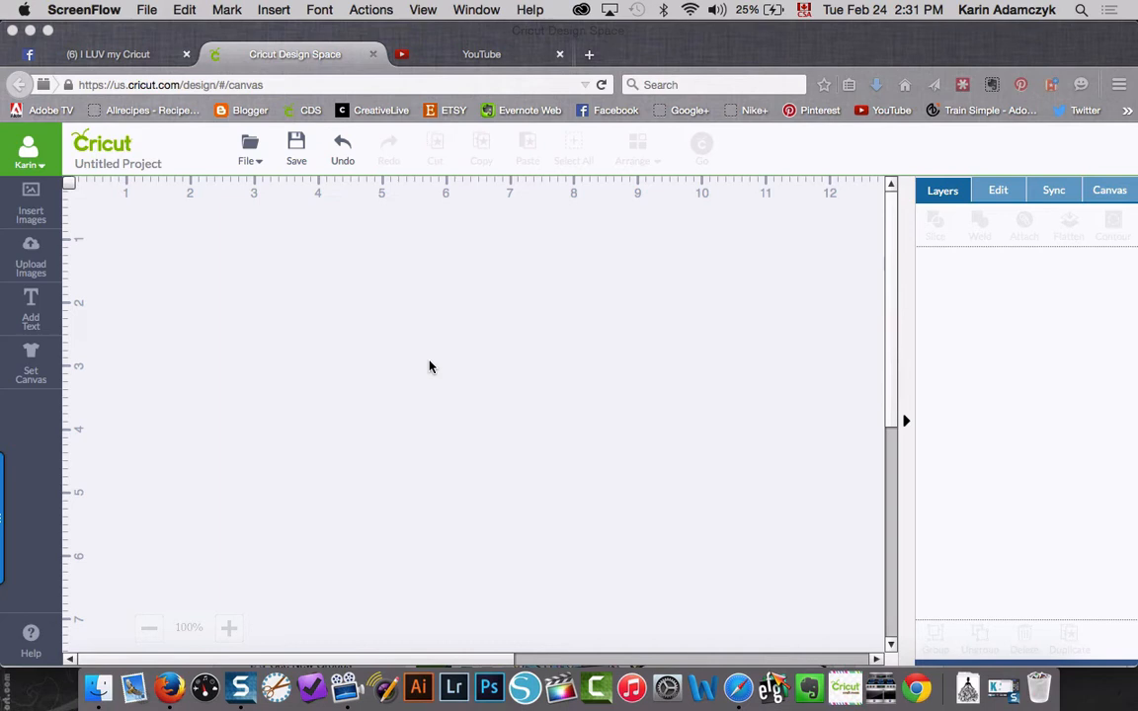
pyautogui.moveTo(184, 340)
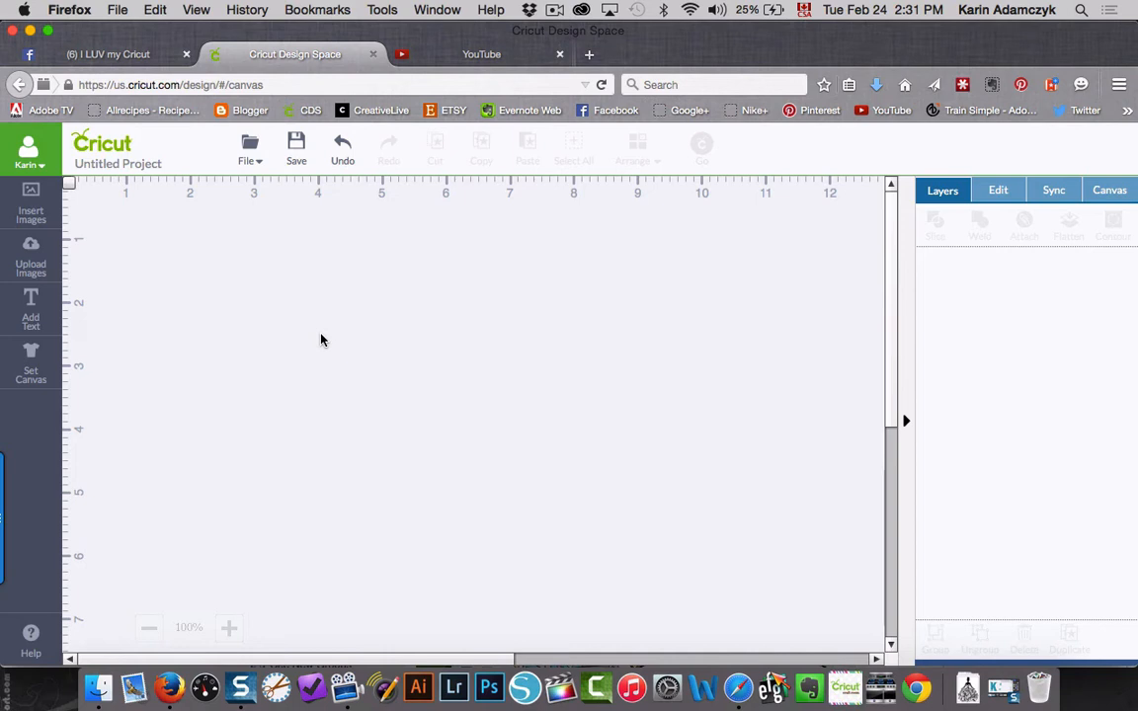
# - Add an Impact-font letter K at the upper left, enlarged to about 4.6 inches tall
pyautogui.click(31, 307)
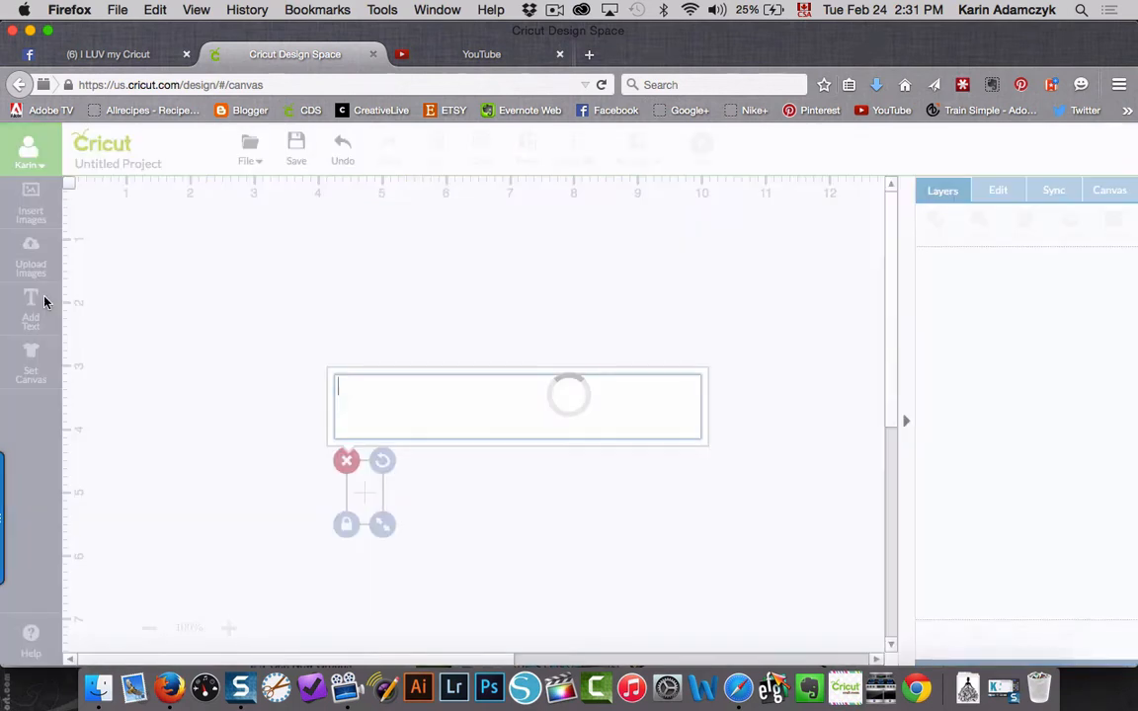
pyautogui.write('K')
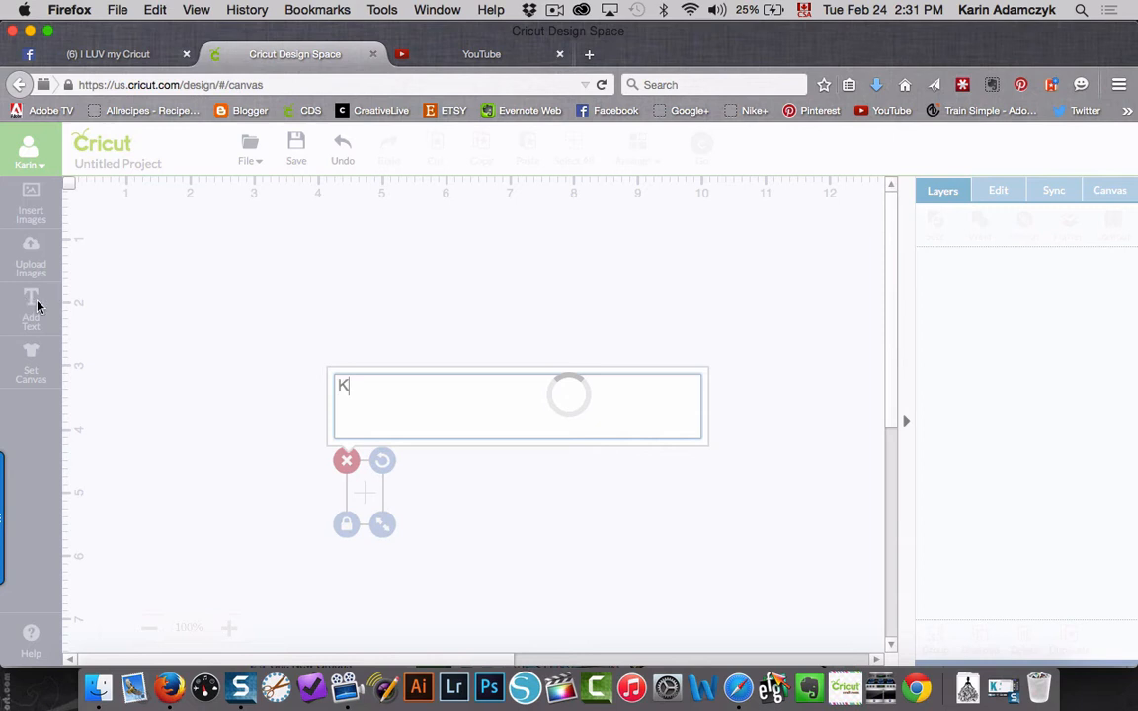
pyautogui.moveTo(658, 509)
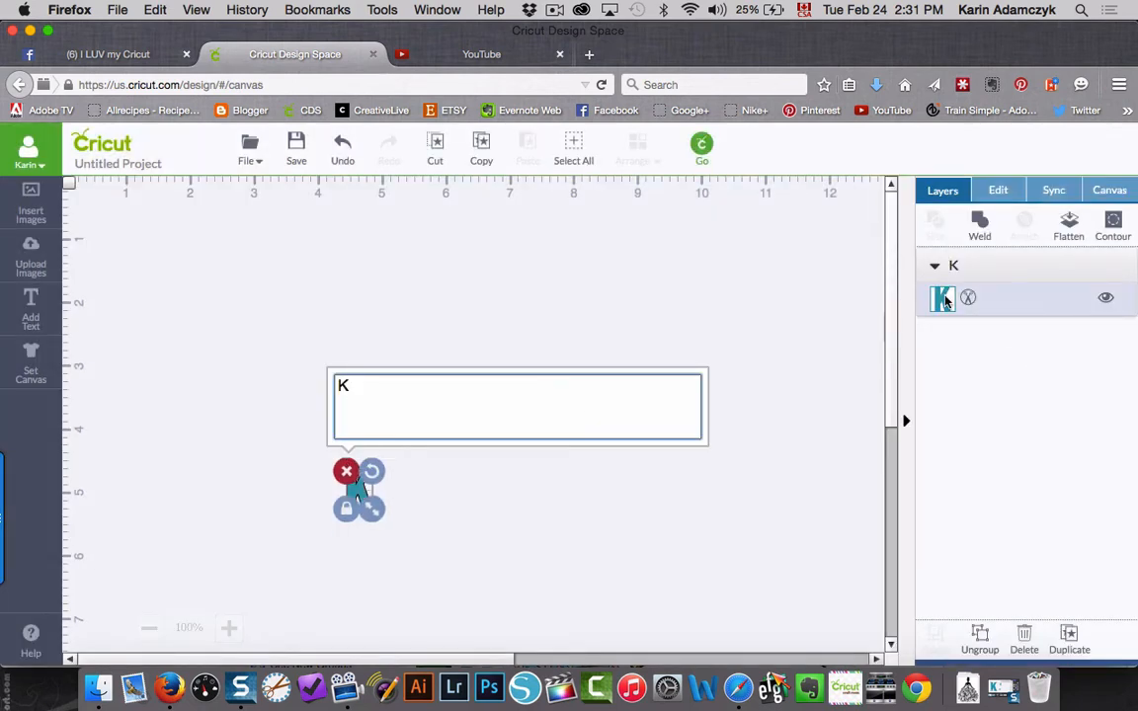
pyautogui.click(997, 189)
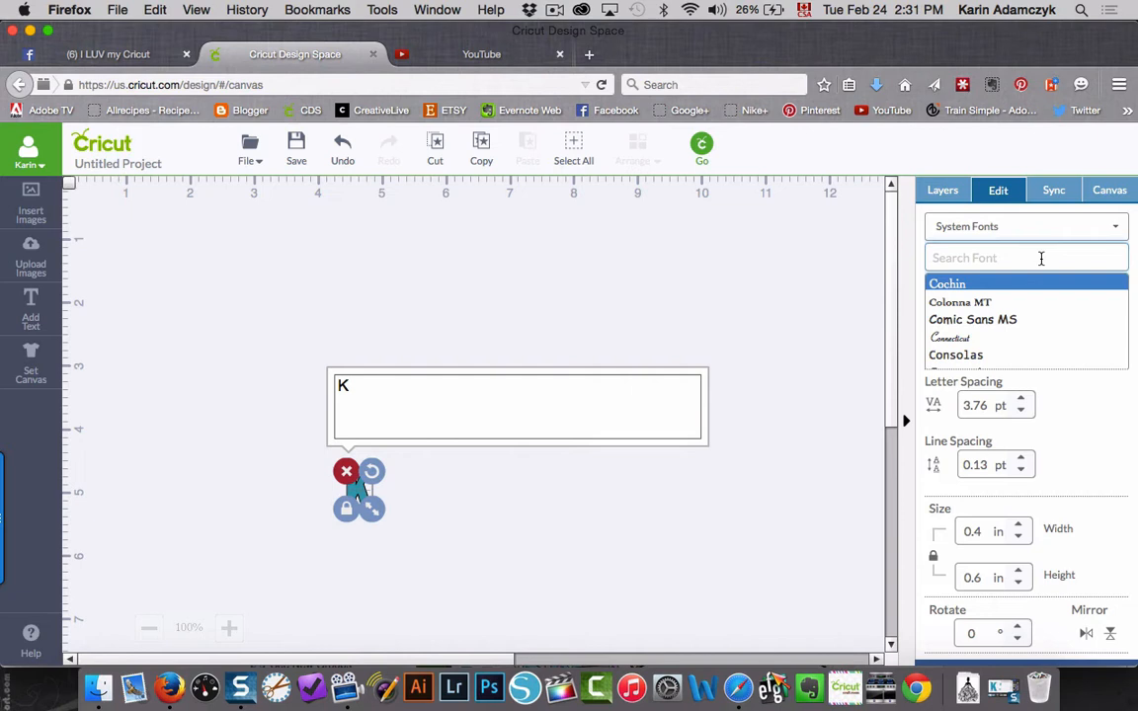
pyautogui.write('i')
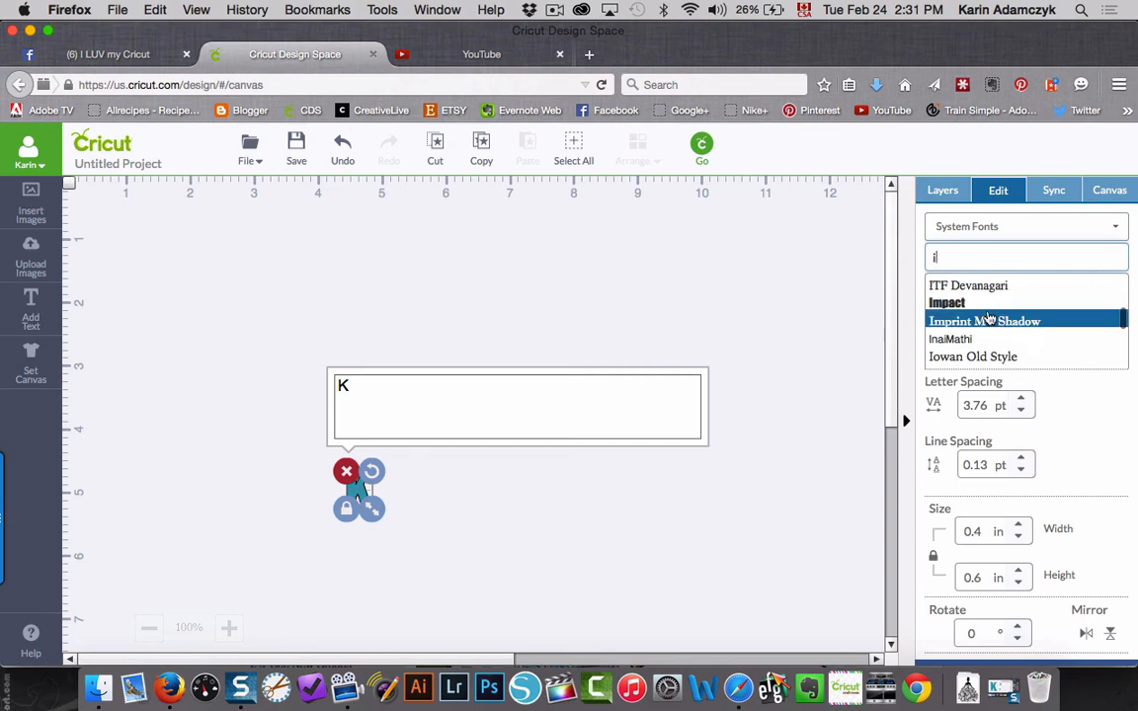
pyautogui.click(946, 302)
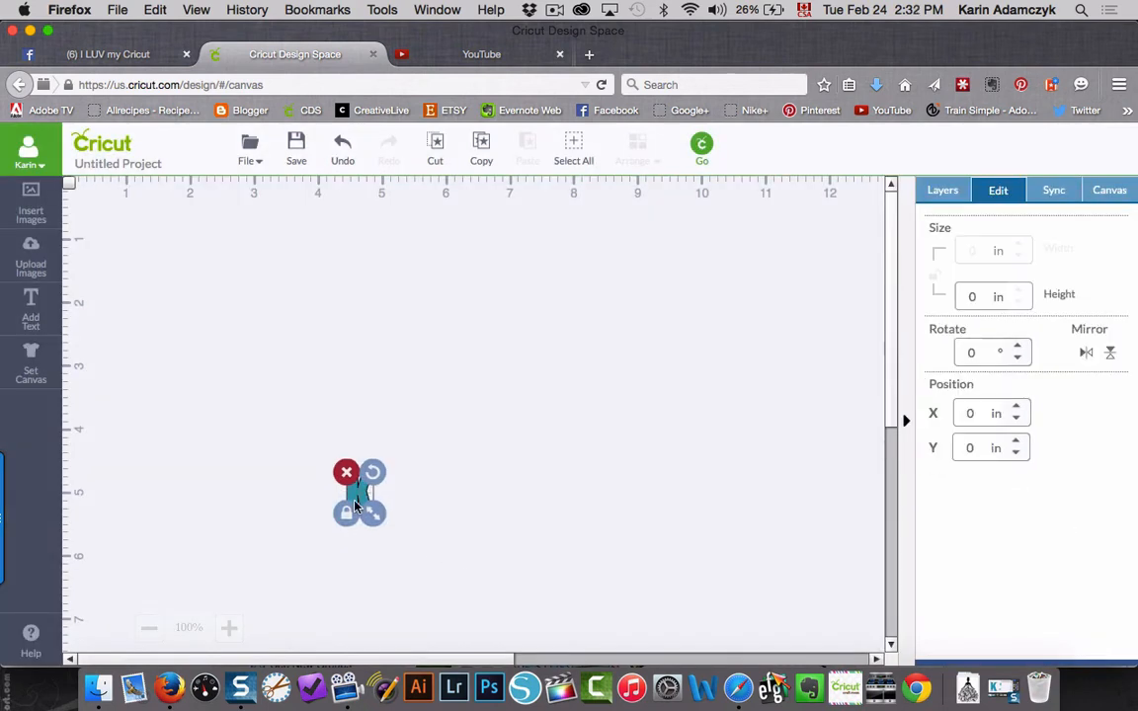
pyautogui.moveTo(359, 494); pyautogui.dragTo(210, 277)
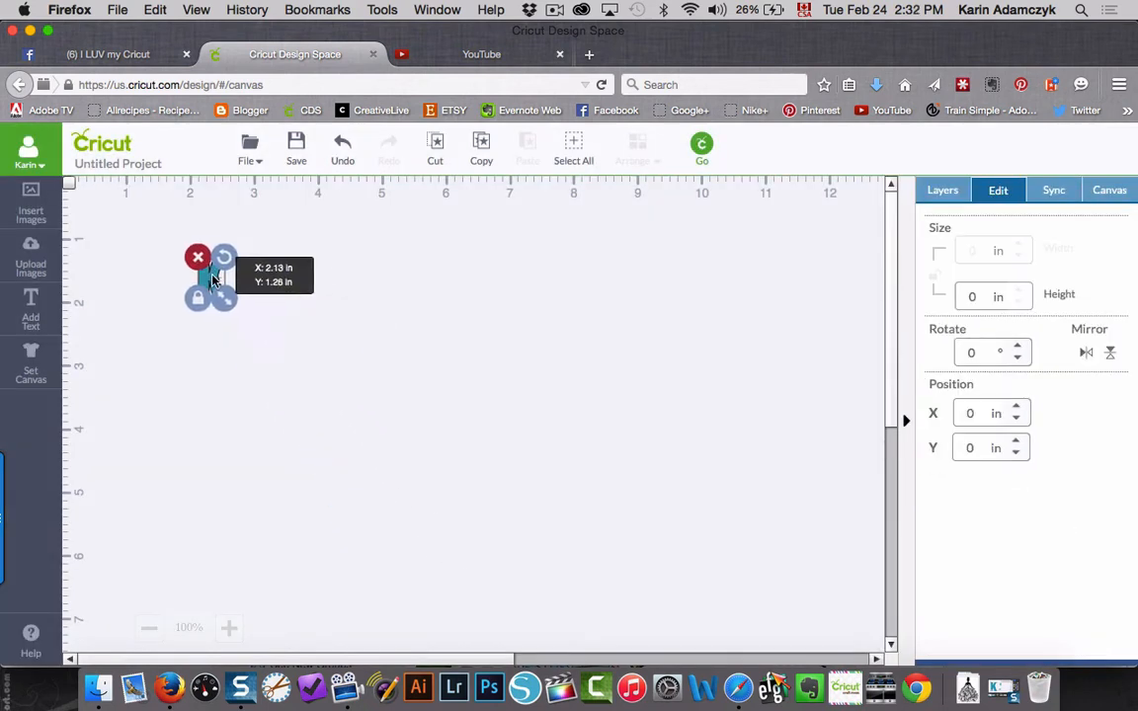
pyautogui.moveTo(210, 299); pyautogui.dragTo(371, 535)
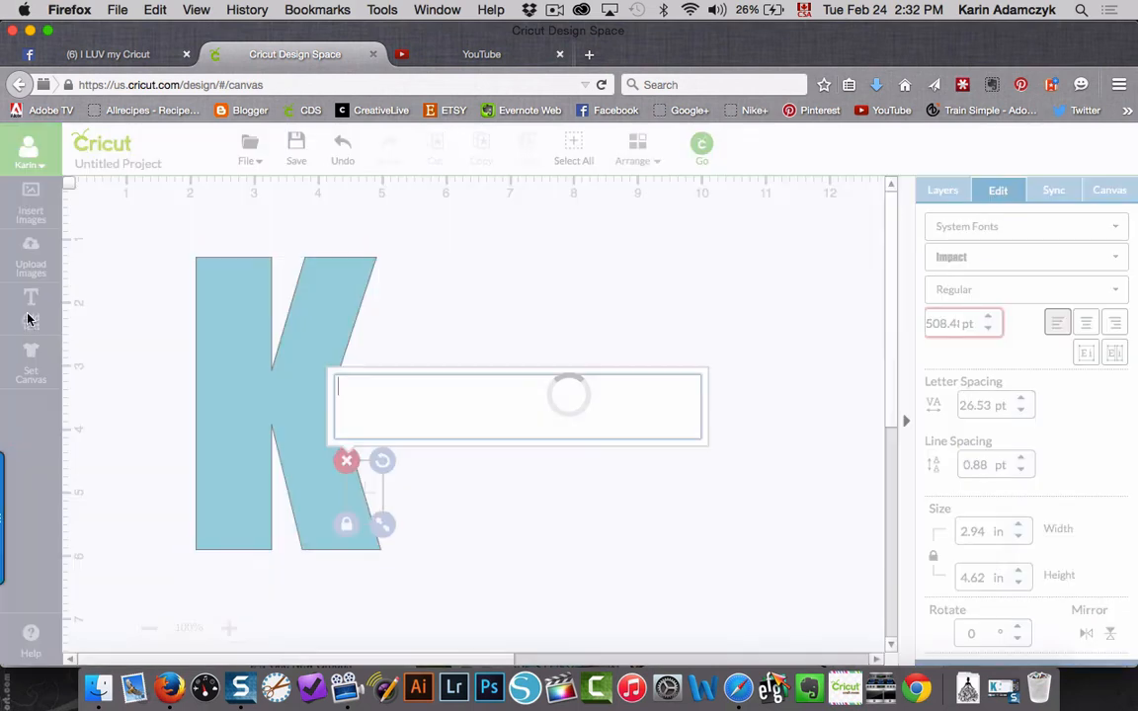
# - Type 'Karin', widen it to about 3.4 inches, rotate it vertical, and place it in the stem
pyautogui.write('Kar')
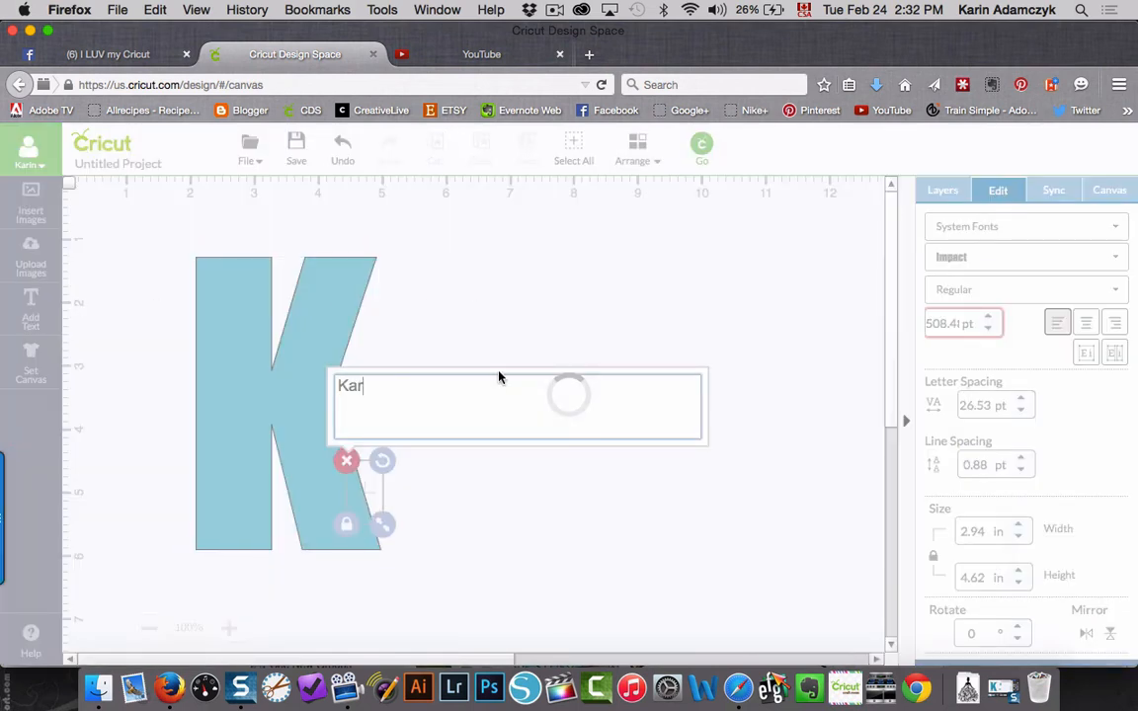
pyautogui.write('in')
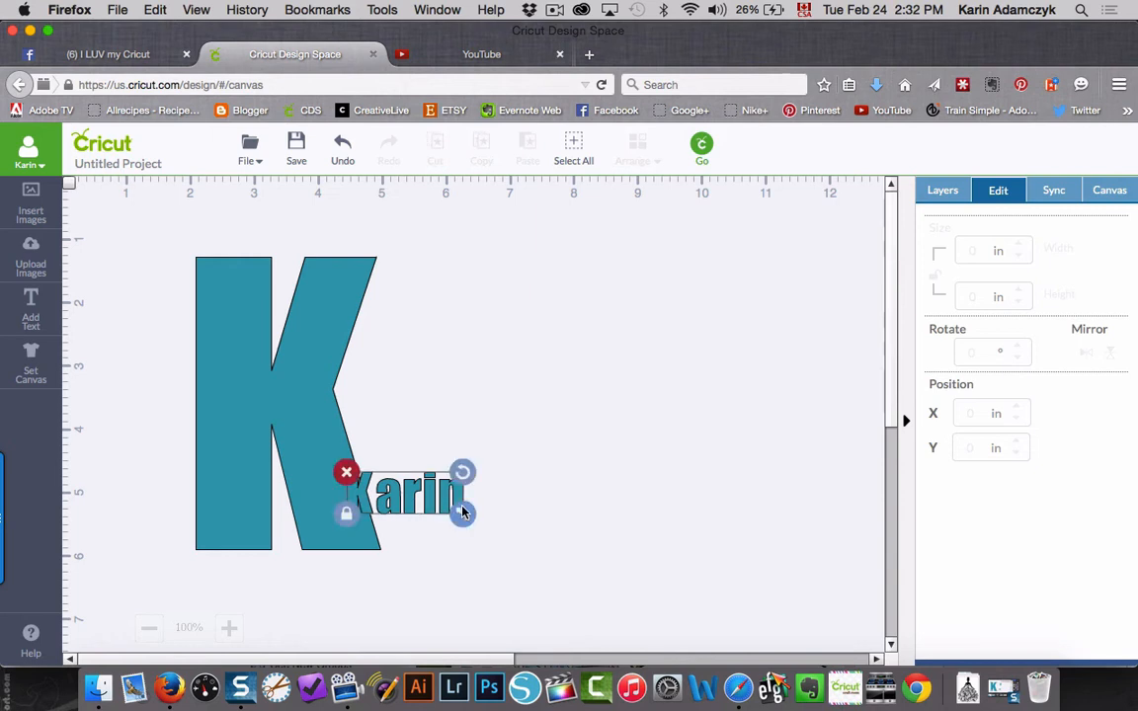
pyautogui.moveTo(463, 512); pyautogui.dragTo(564, 550)
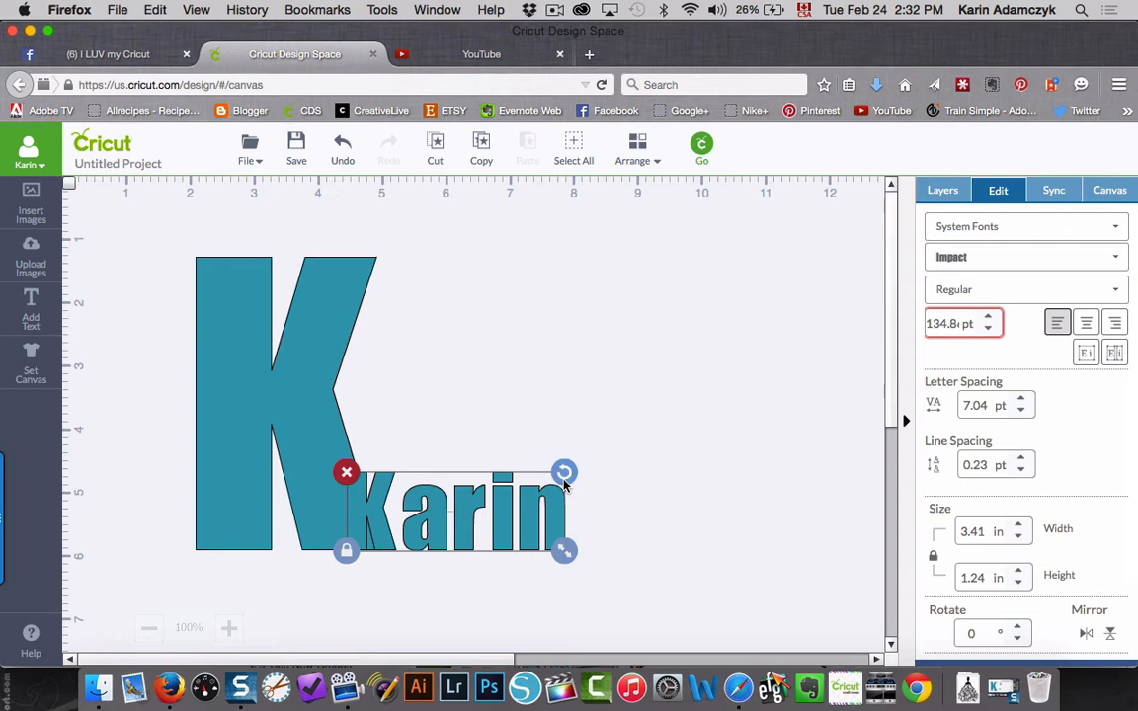
pyautogui.moveTo(564, 472); pyautogui.dragTo(415, 403)
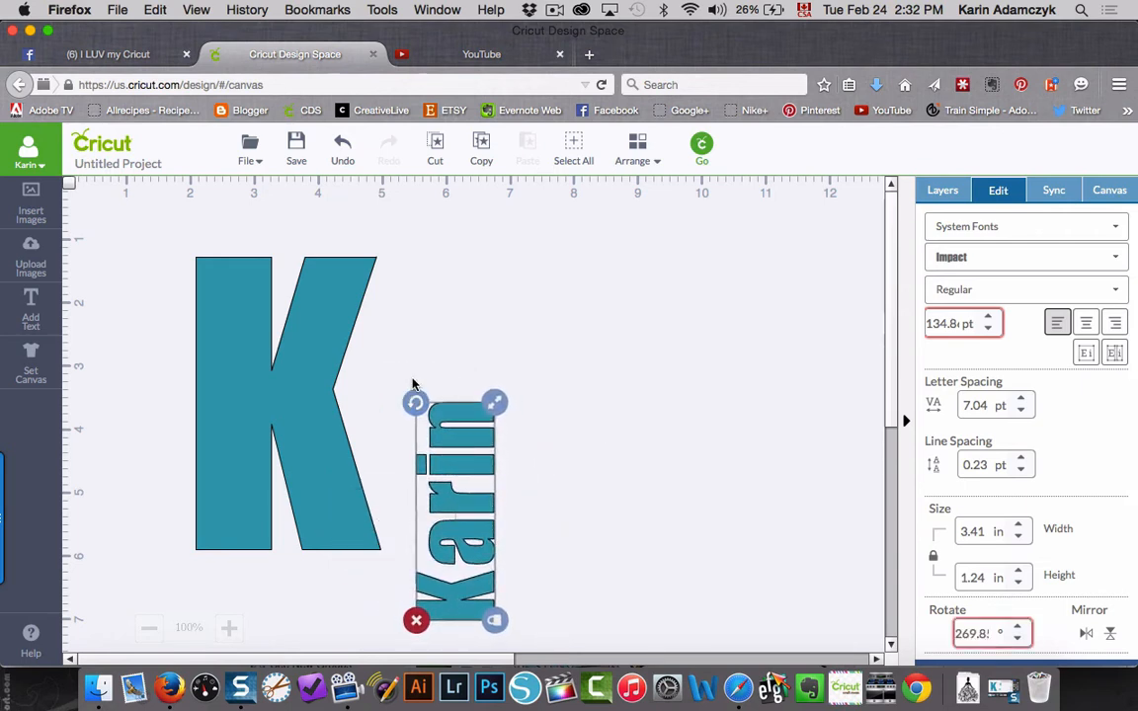
pyautogui.moveTo(455, 509); pyautogui.dragTo(232, 385)
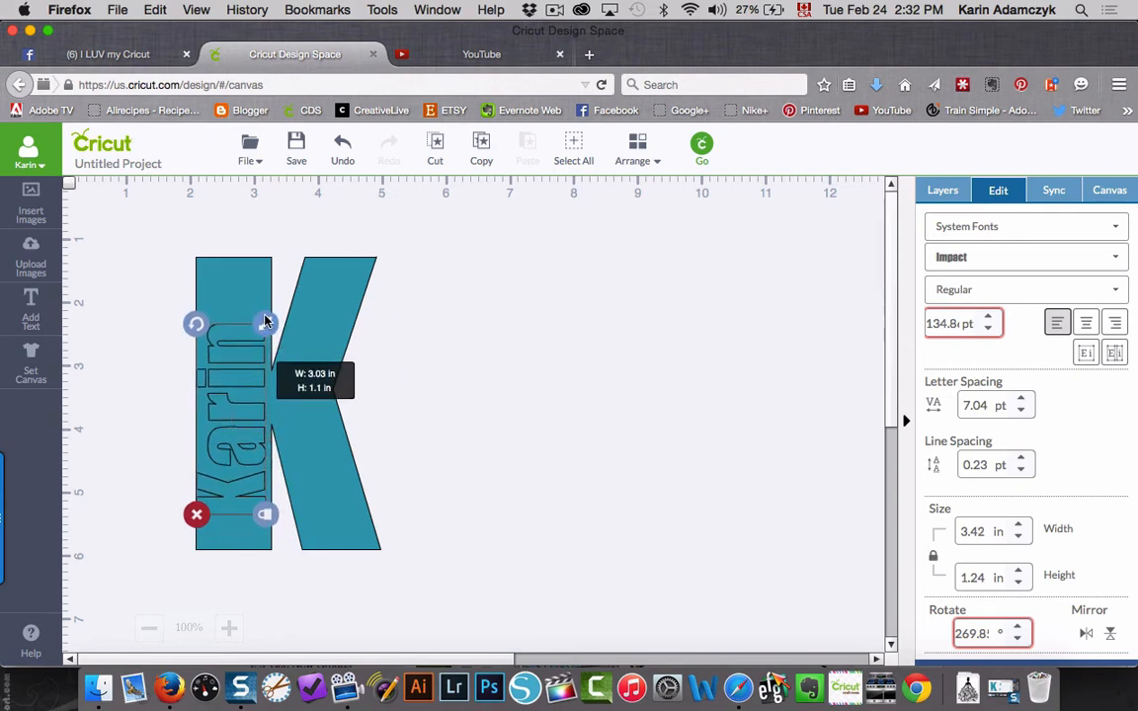
# - Resize the vertical Karin until it fills the stem's full height, then deselect it
pyautogui.moveTo(267, 321); pyautogui.dragTo(257, 343)
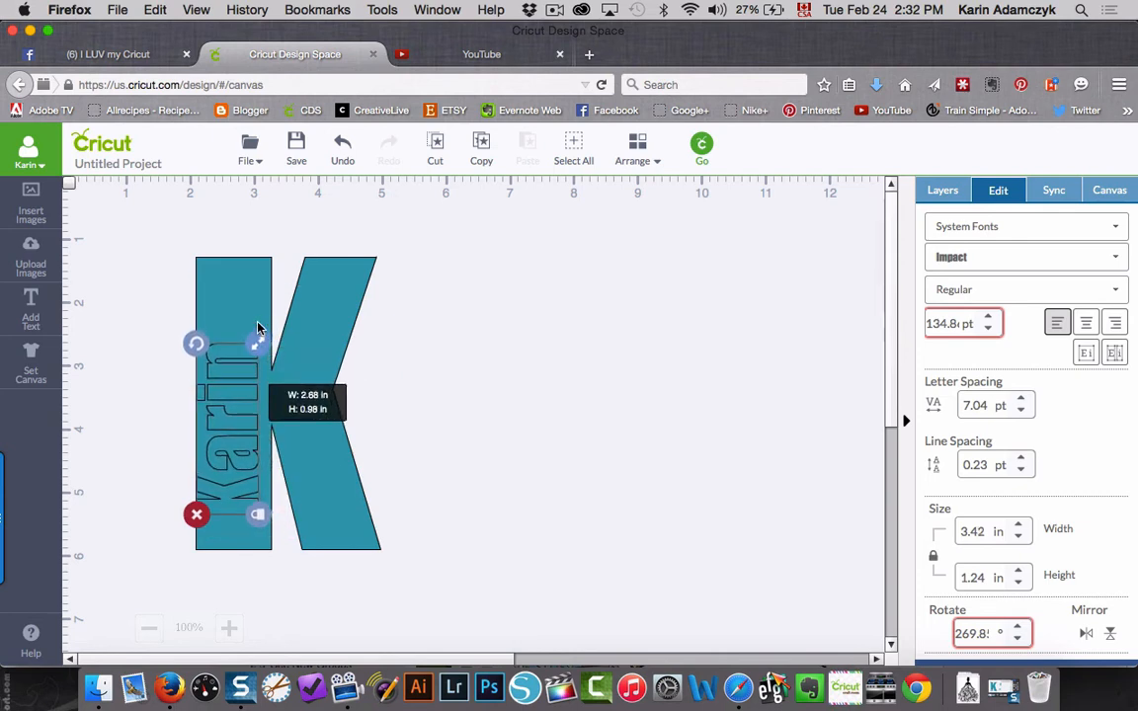
pyautogui.moveTo(256, 340); pyautogui.dragTo(256, 514)
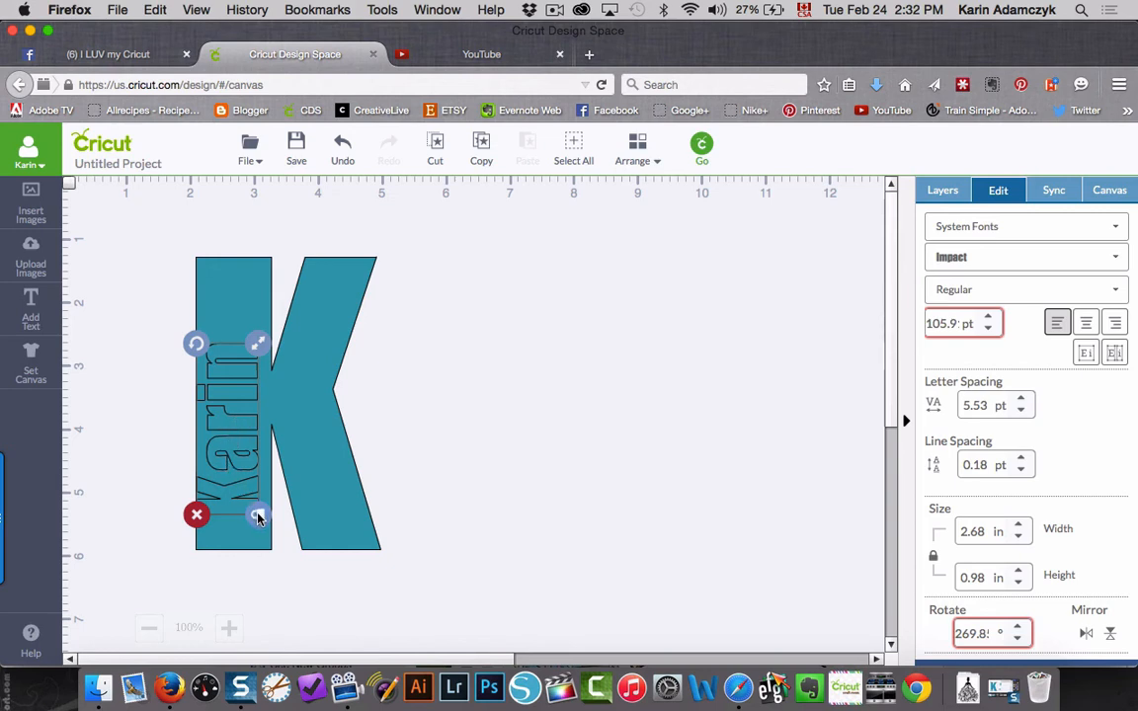
pyautogui.moveTo(258, 514); pyautogui.dragTo(258, 329)
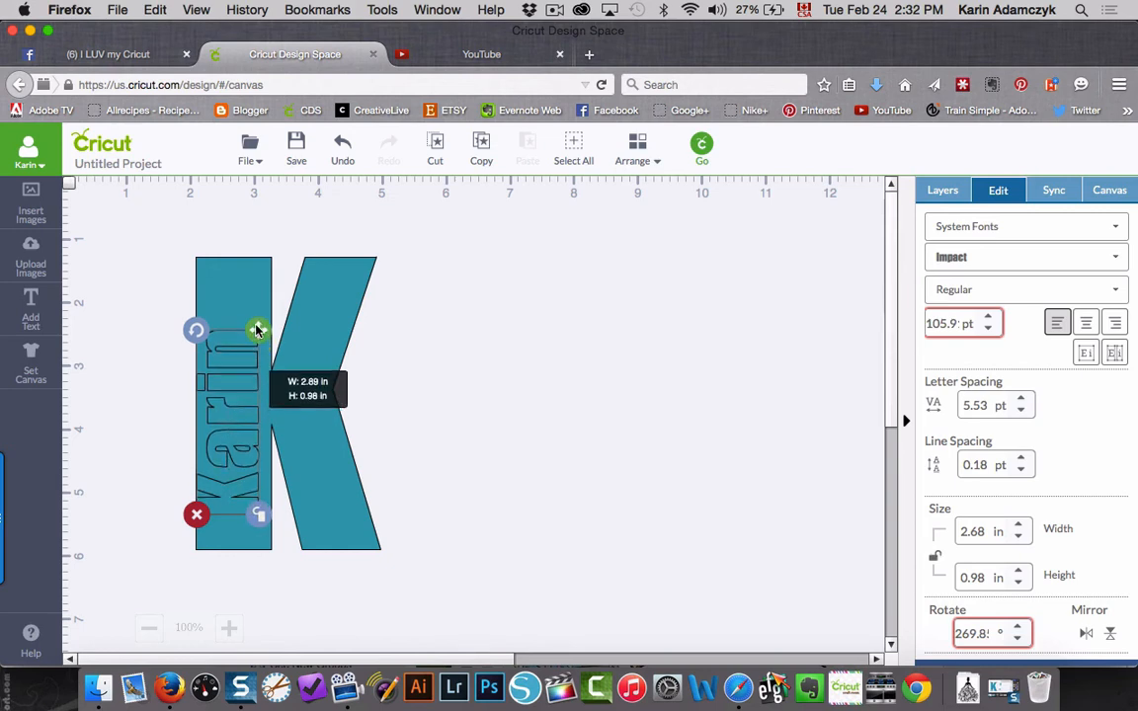
pyautogui.moveTo(258, 328); pyautogui.dragTo(262, 299)
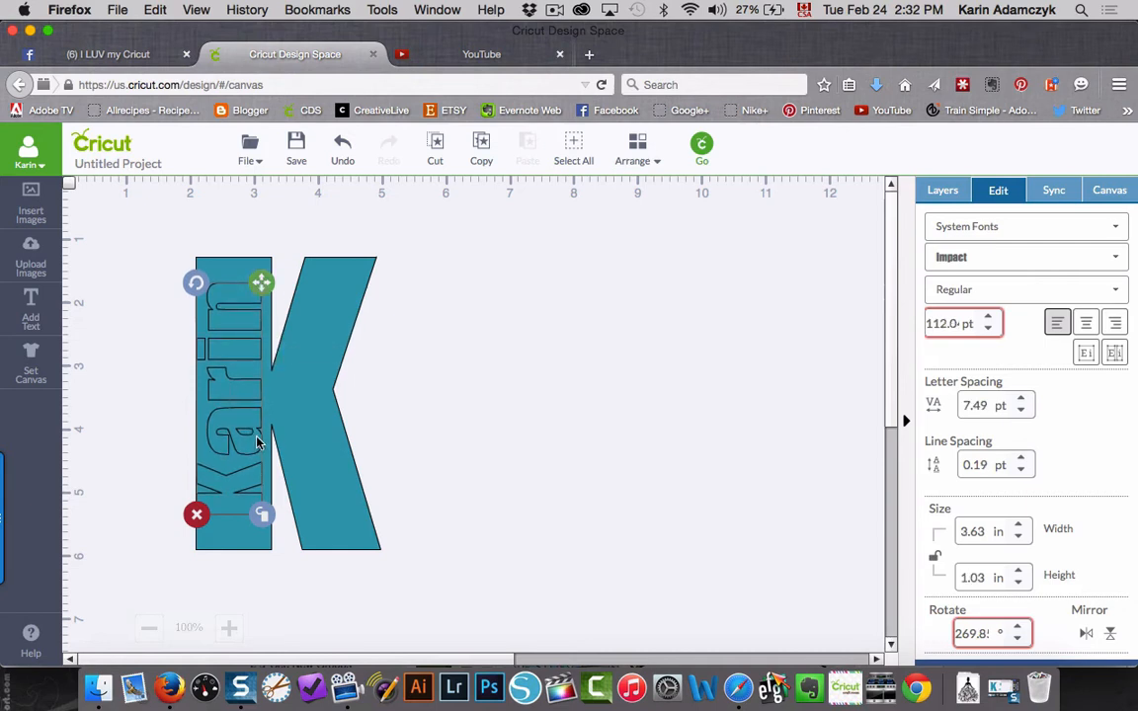
pyautogui.moveTo(252, 444); pyautogui.dragTo(252, 488)
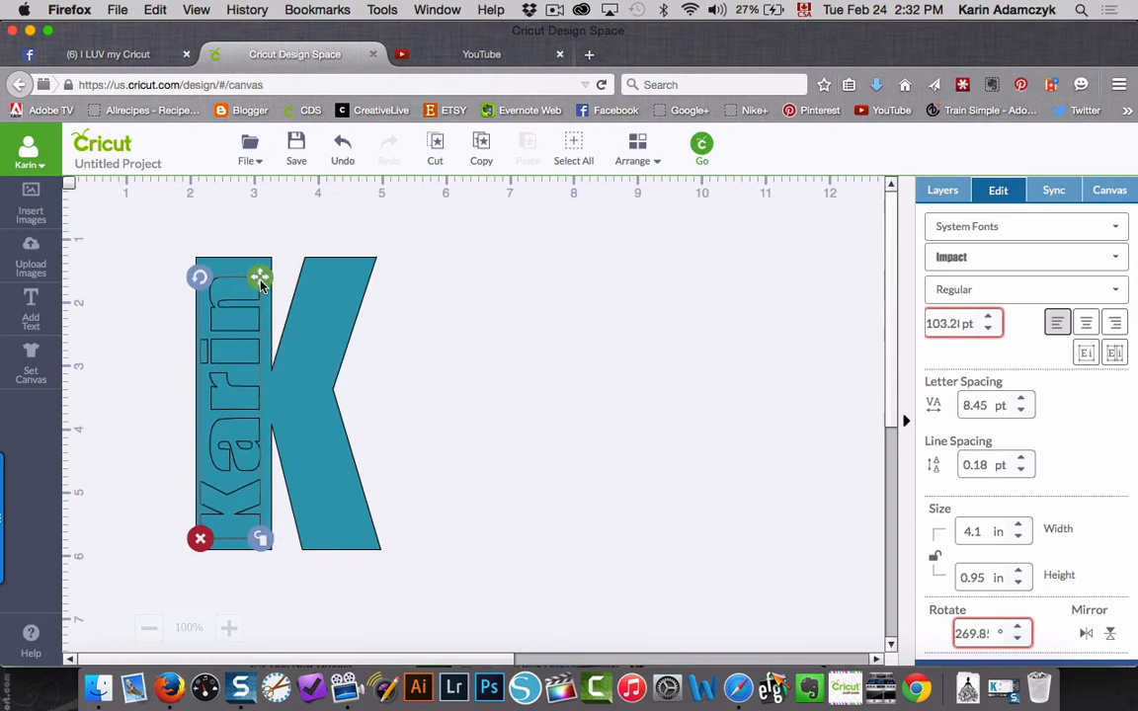
pyautogui.click(523, 387)
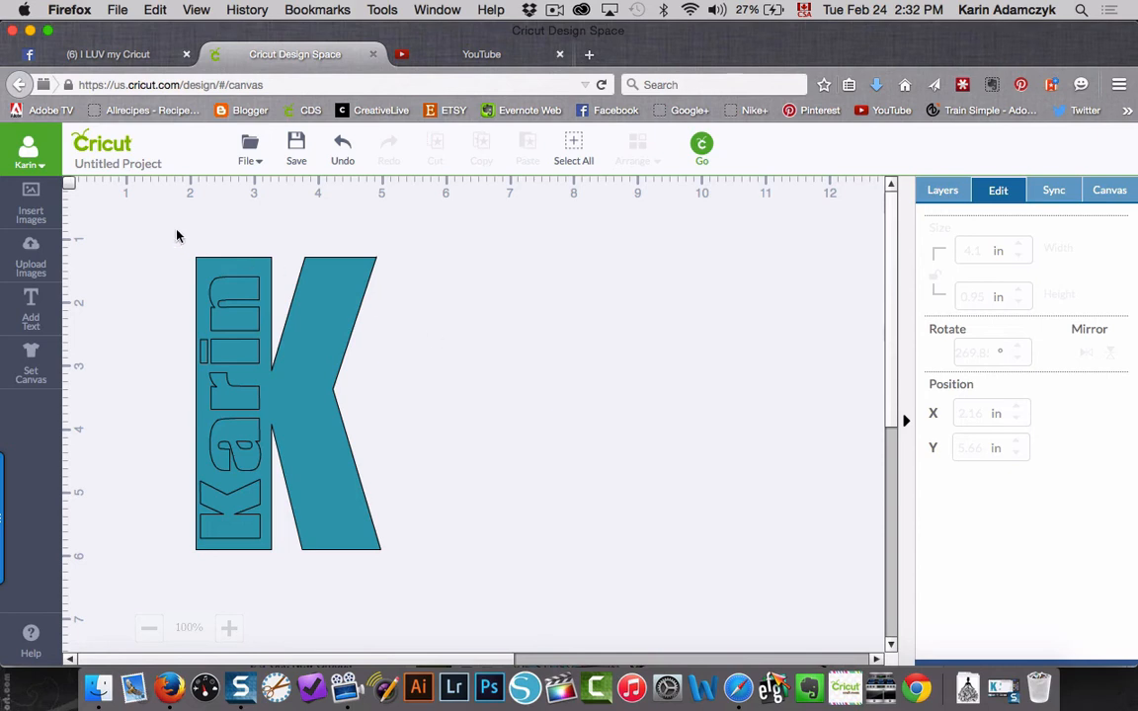
# - Weld the letter K into a single shape
pyautogui.click(232, 395)
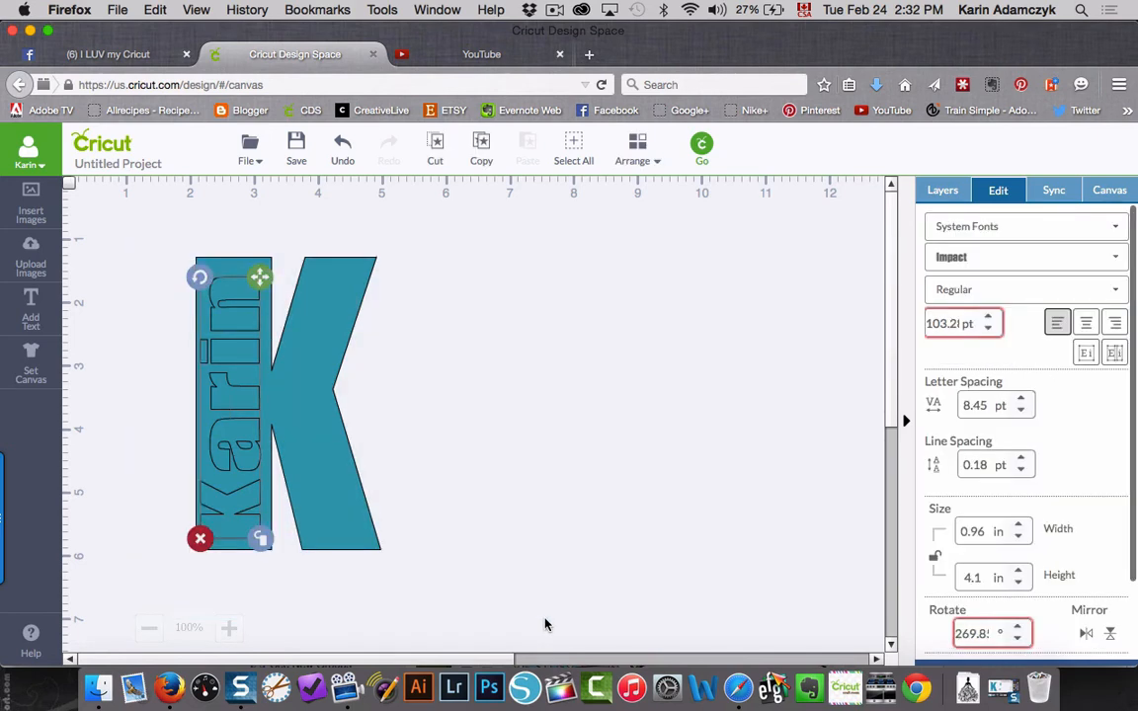
pyautogui.click(942, 189)
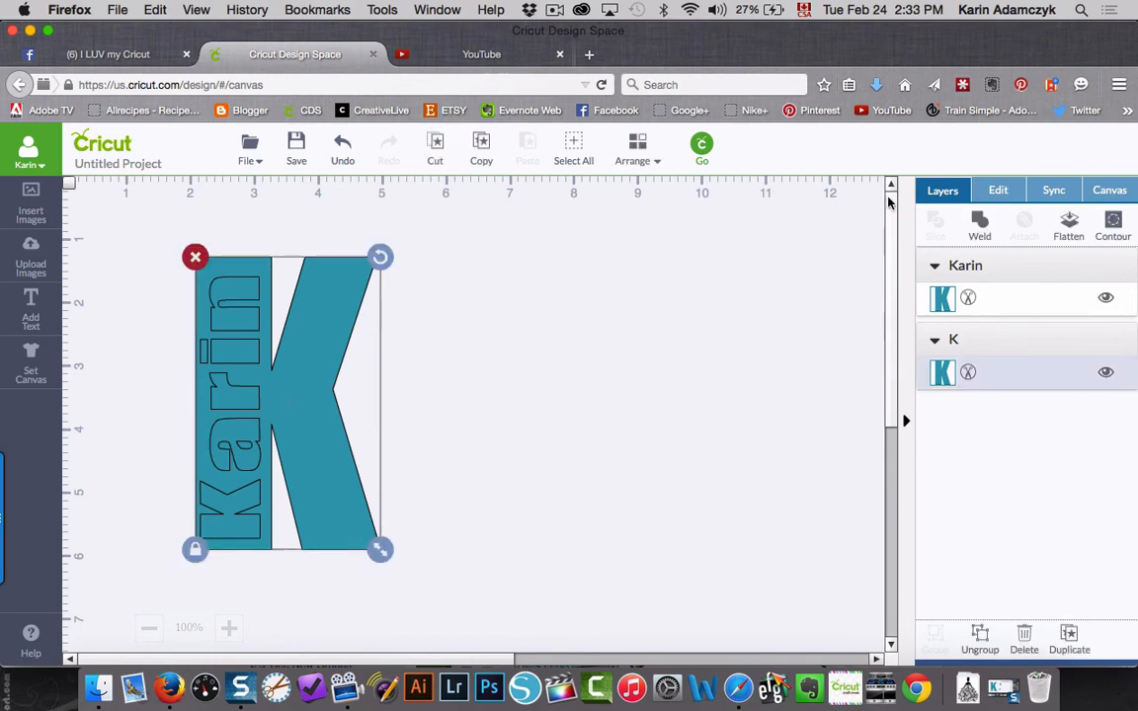
pyautogui.click(979, 221)
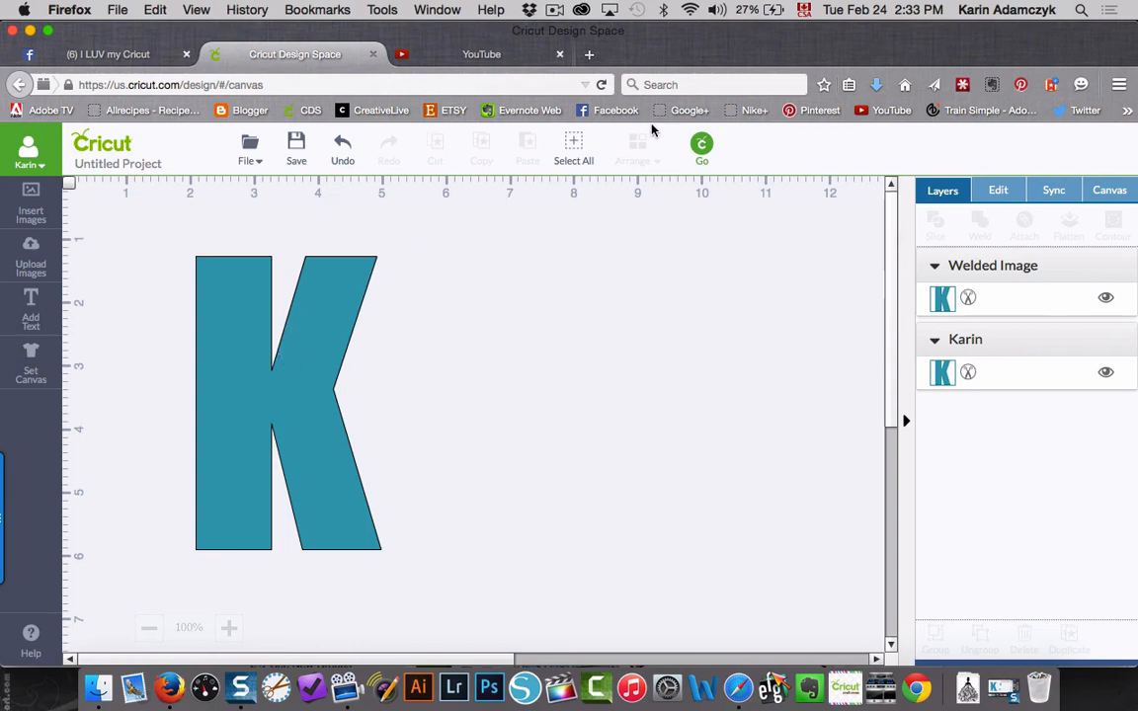
# - Send the K to the back, weld the name Karin, and select both layers
pyautogui.click(286, 405)
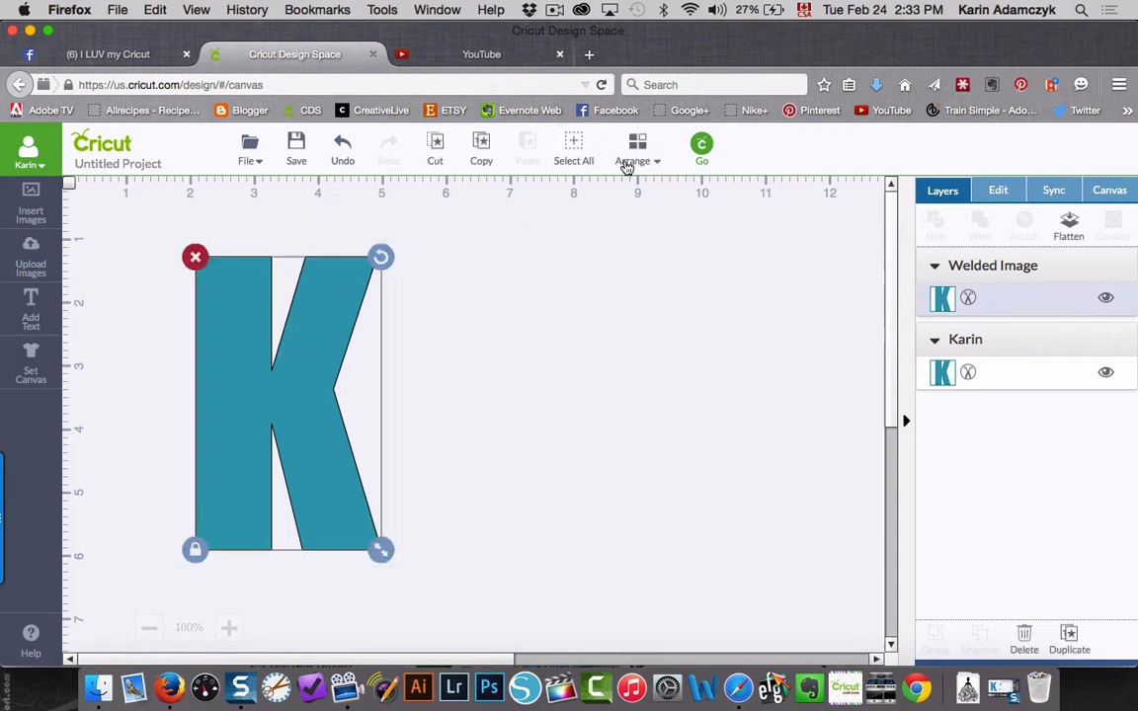
pyautogui.click(632, 160)
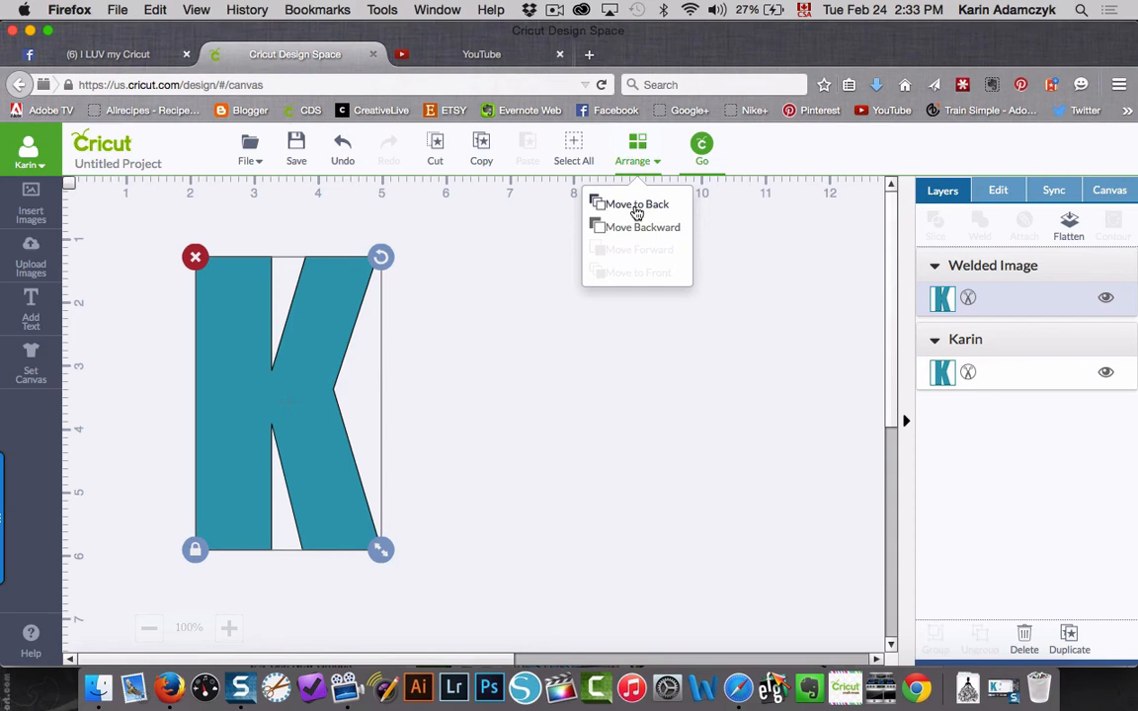
pyautogui.click(636, 205)
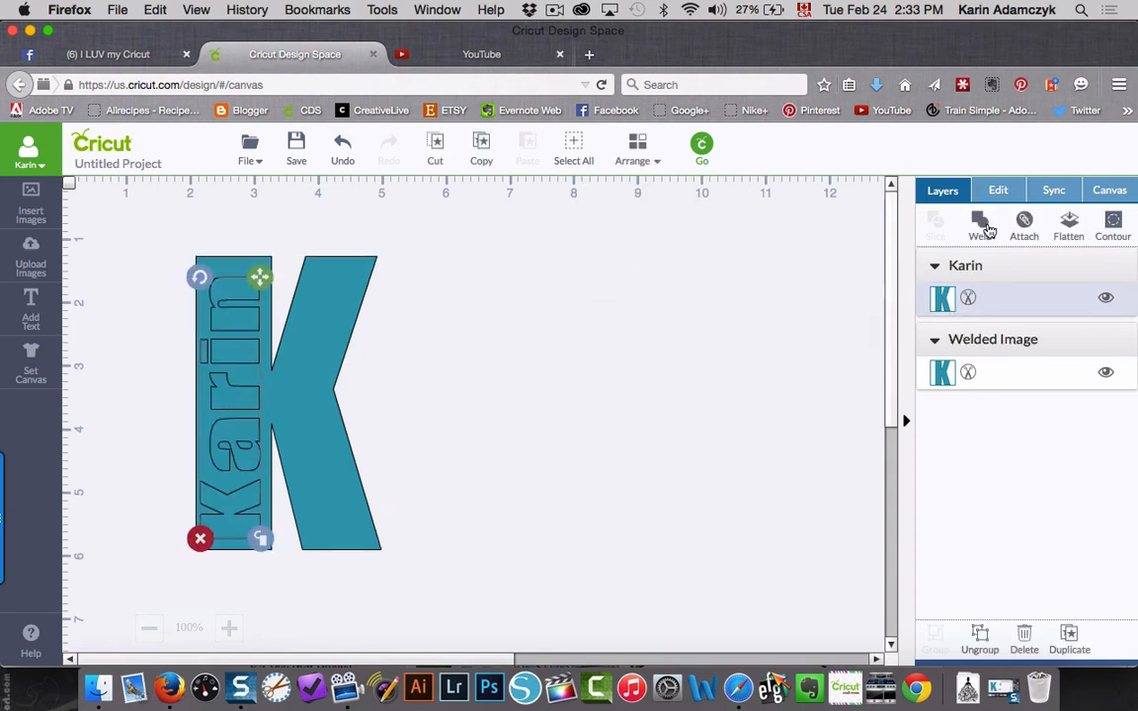
pyautogui.click(981, 225)
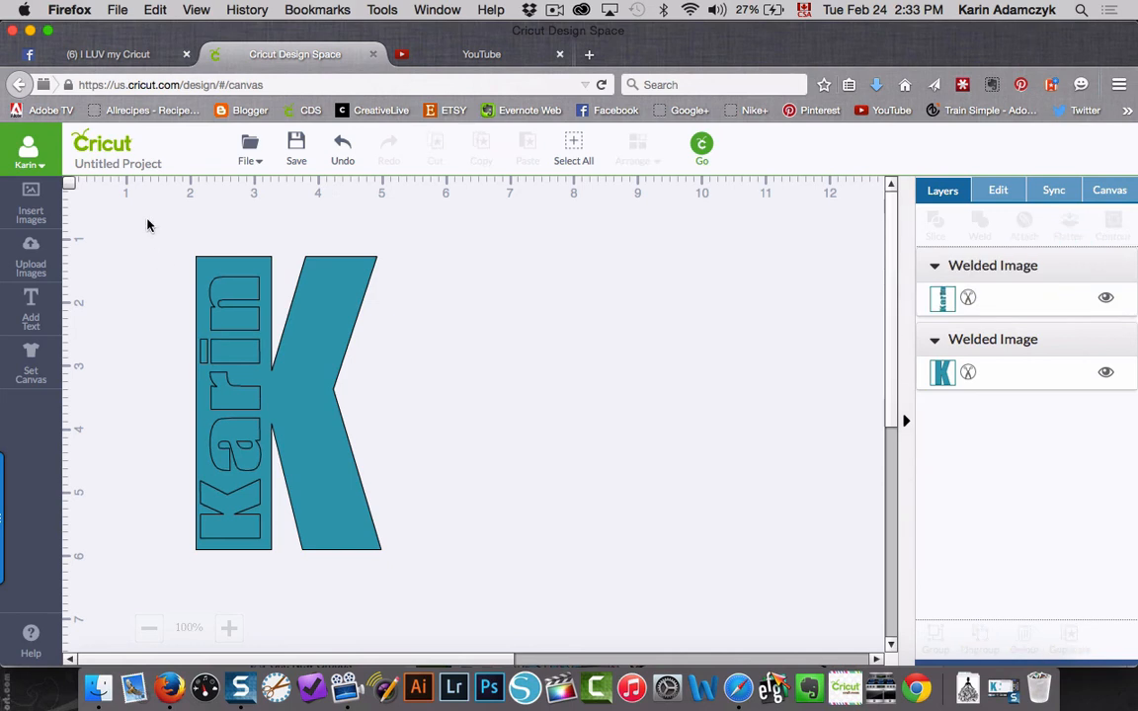
pyautogui.click(286, 405)
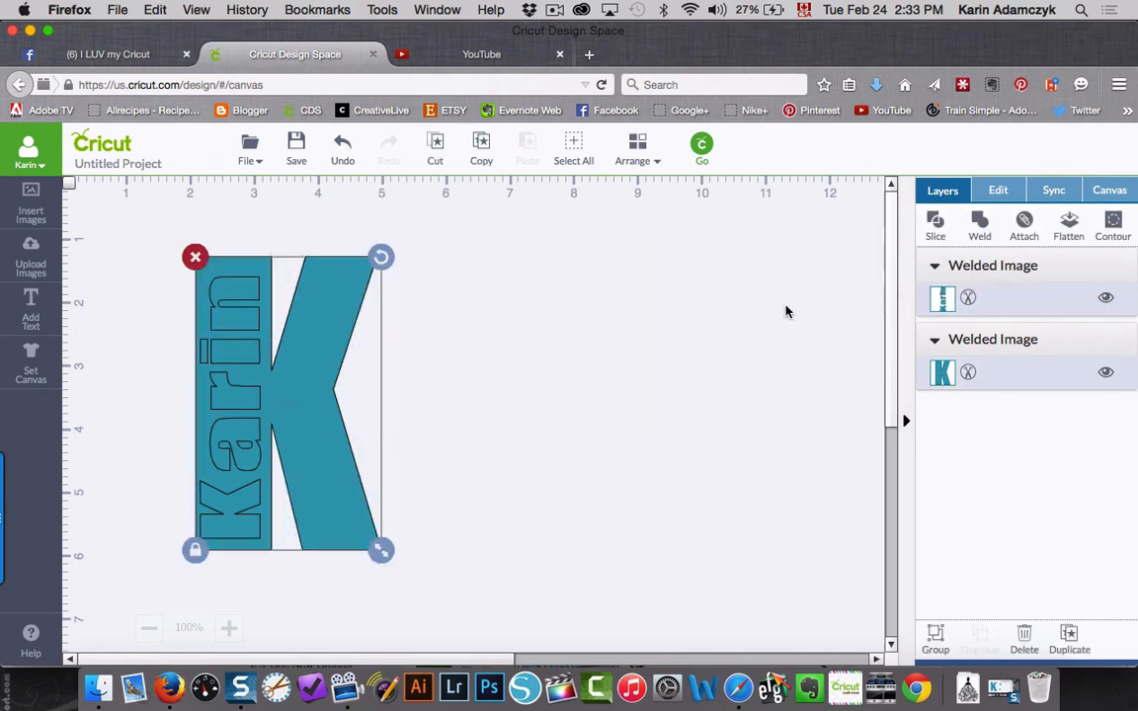
# - Slice Karin out of the K and drag the removed name letters to the right
pyautogui.click(934, 219)
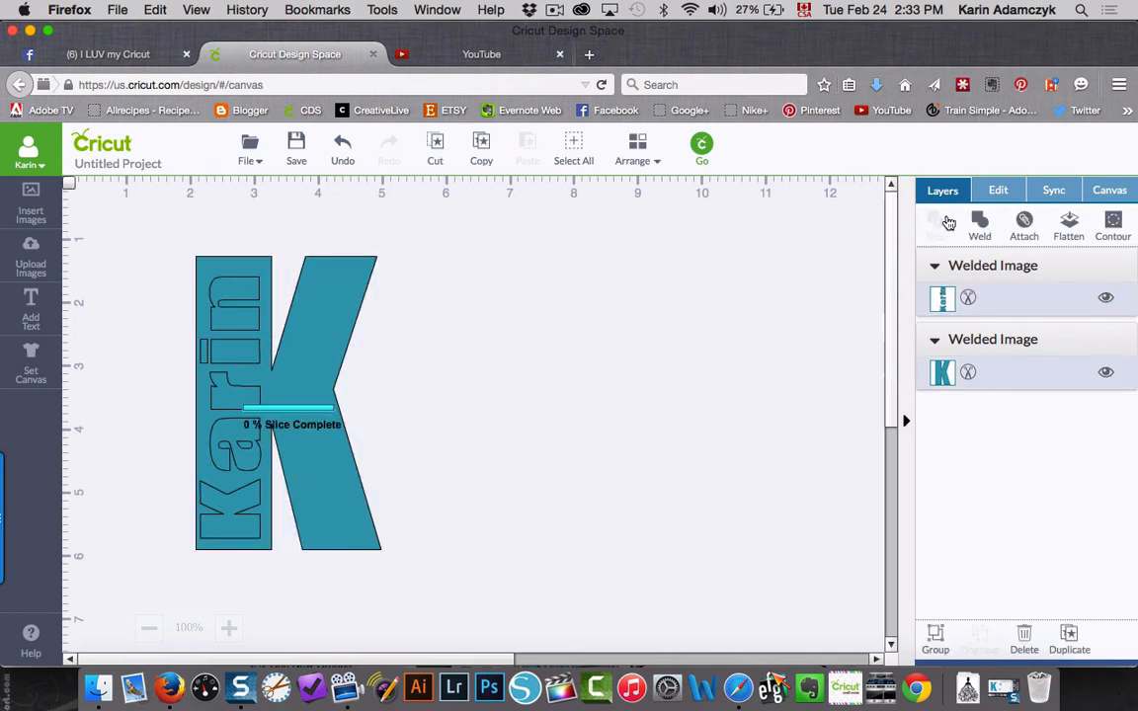
pyautogui.click(979, 227)
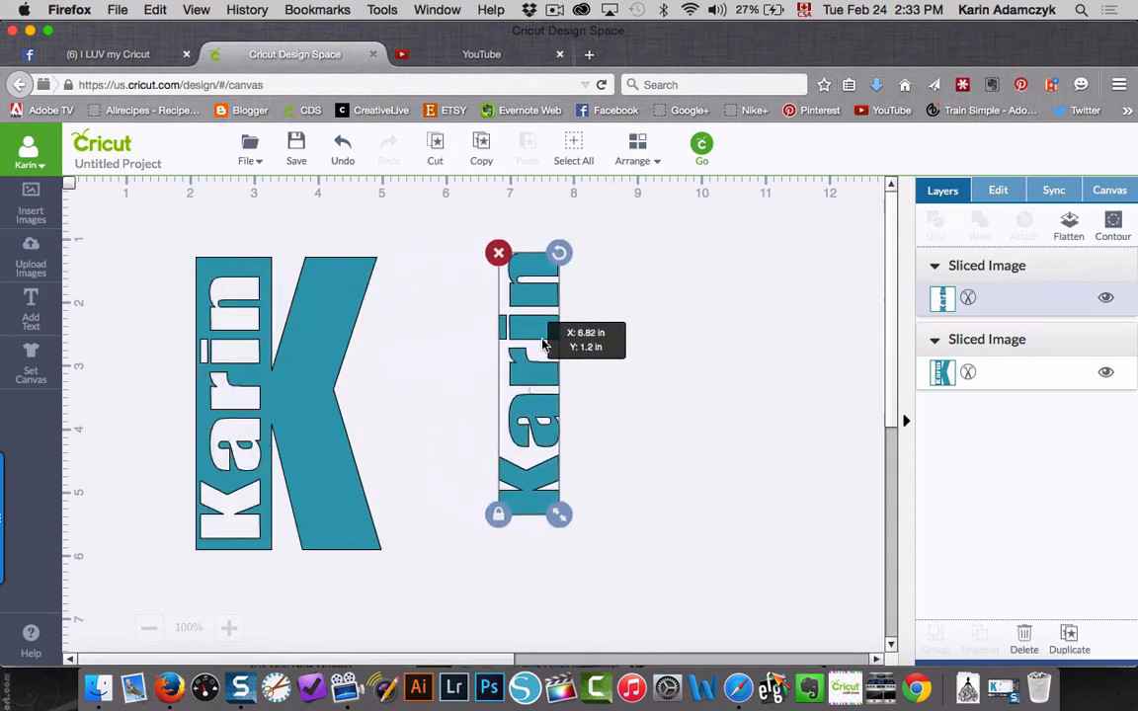
pyautogui.moveTo(533, 385); pyautogui.dragTo(568, 385)
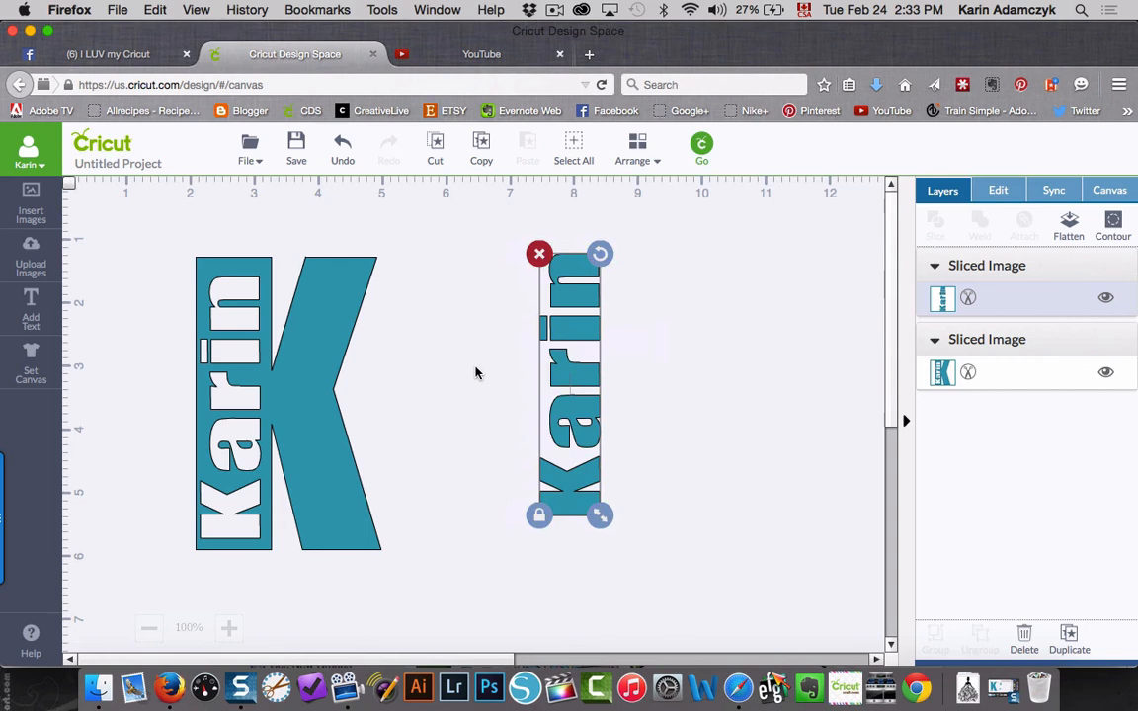
pyautogui.moveTo(346, 515)
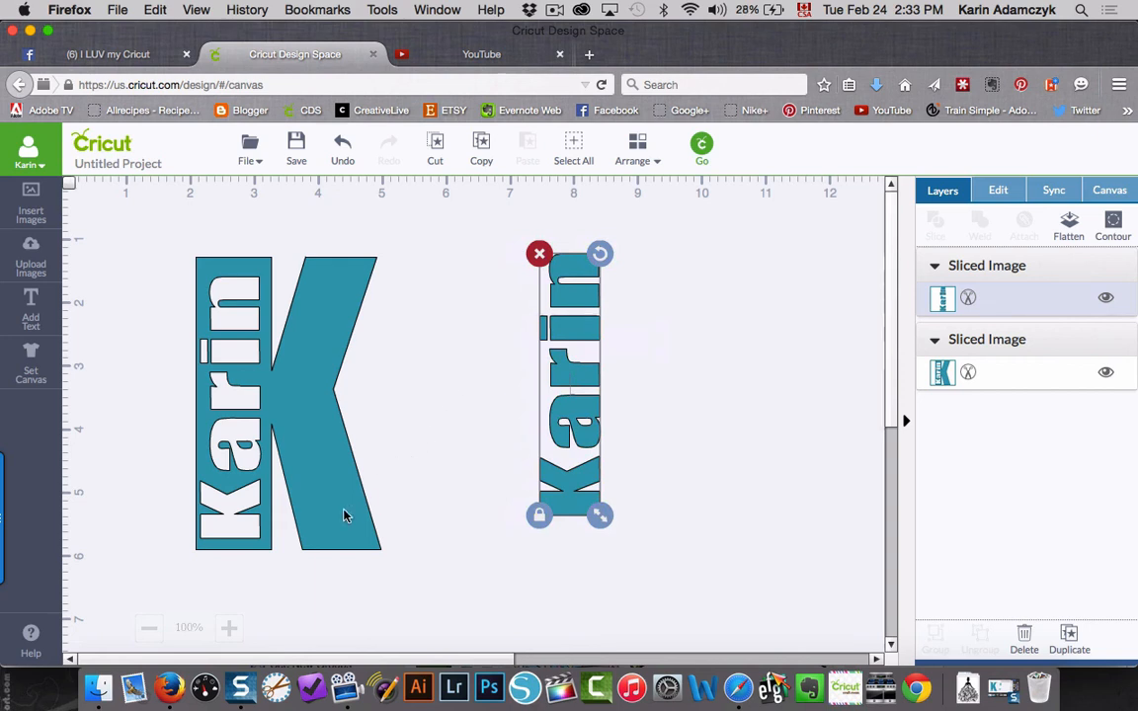